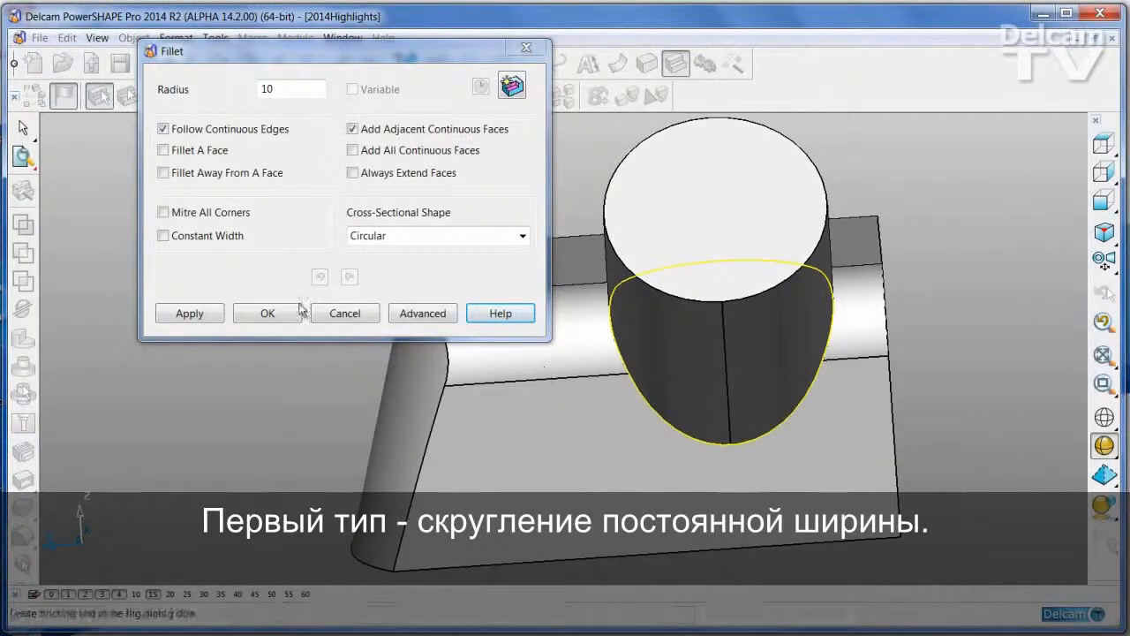
Step: Apply a radius 10 circular fillet to the cylinder's base edge on the block
{"action": "left_click", "coordinate": [189, 313]}
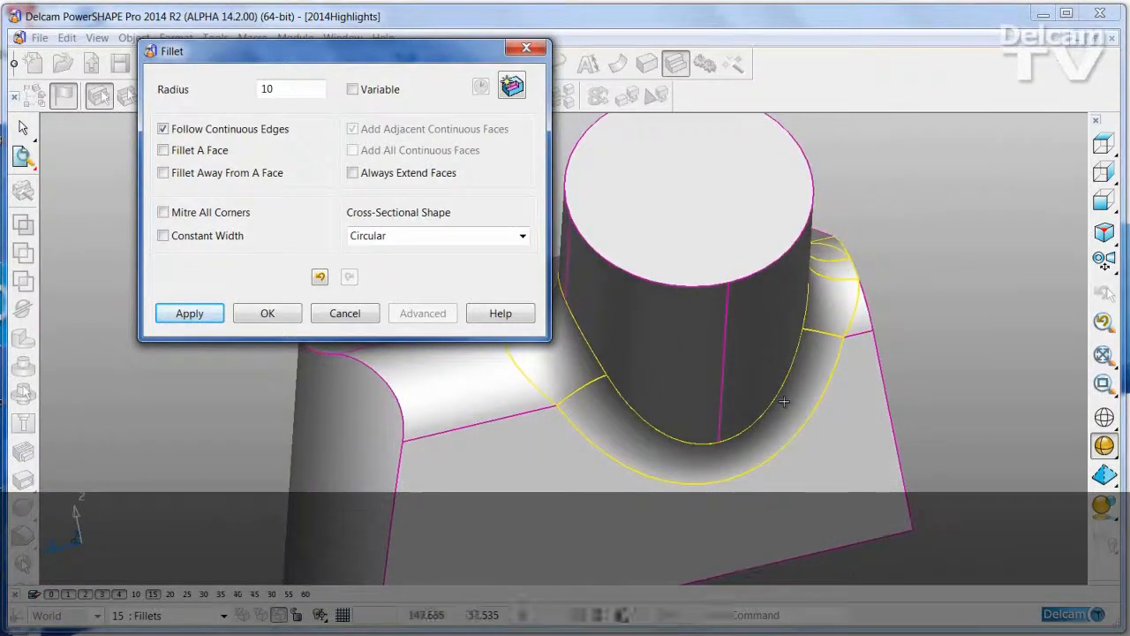
{"action": "mouse_move", "coordinate": [162, 236]}
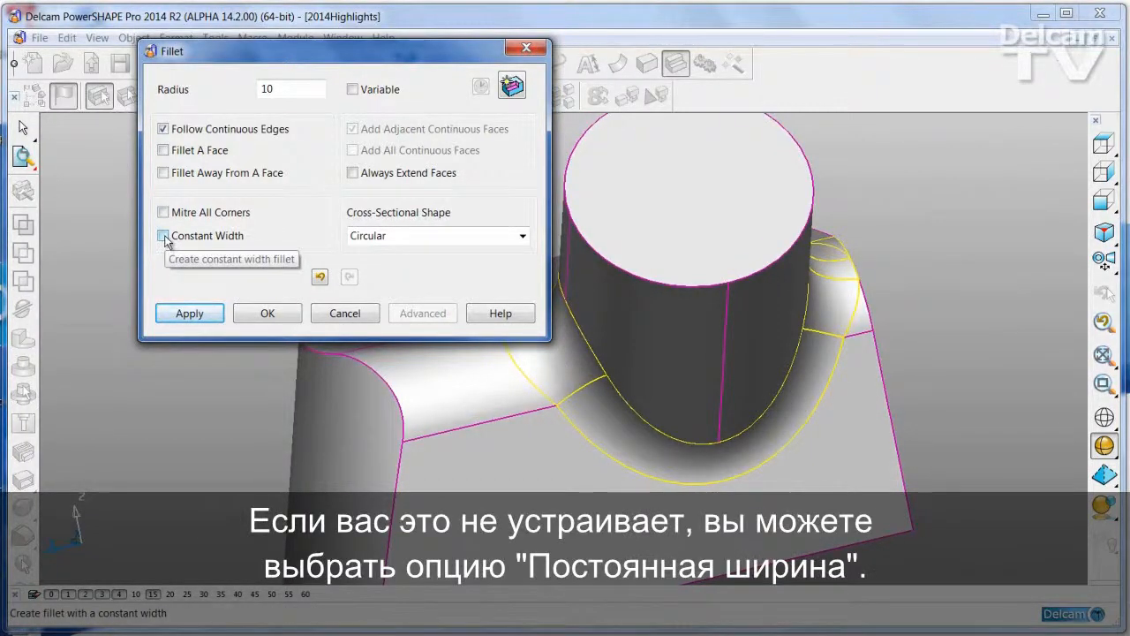
Step: Enable Constant Width and reapply the radius 10 fillet around the cylinder base
{"action": "left_click", "coordinate": [162, 237]}
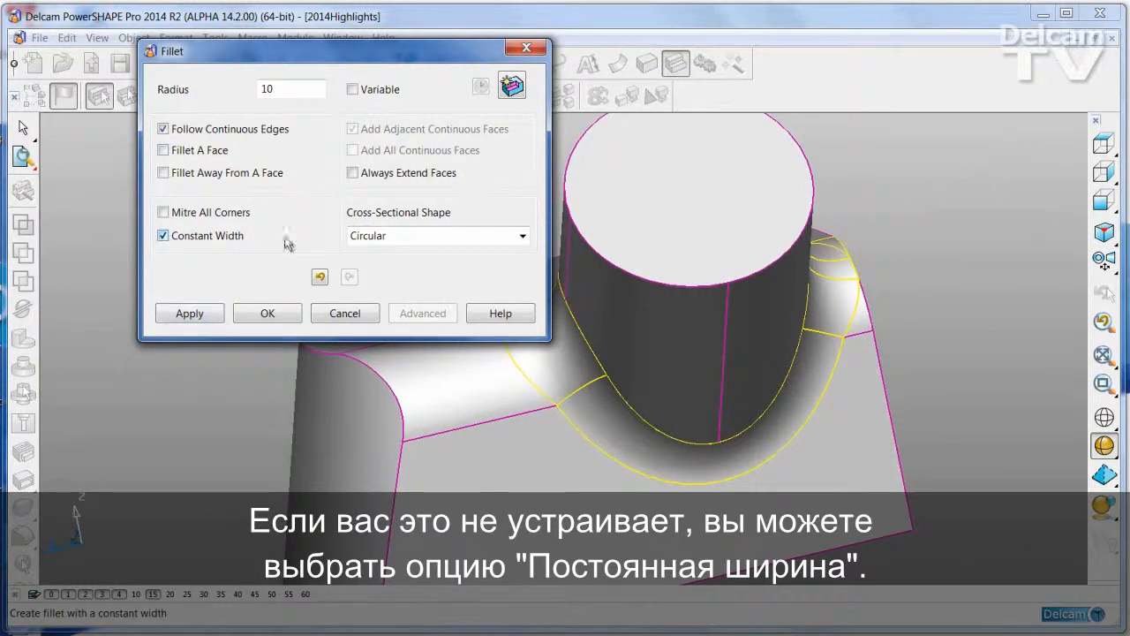
{"action": "left_click", "coordinate": [189, 312]}
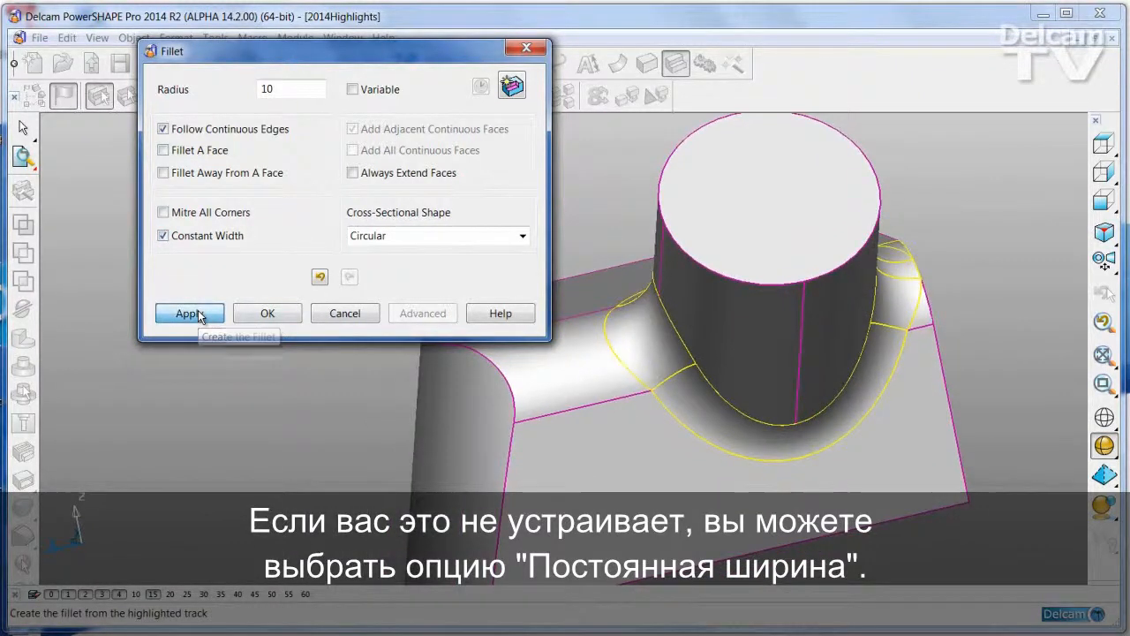
{"action": "left_click", "coordinate": [189, 313]}
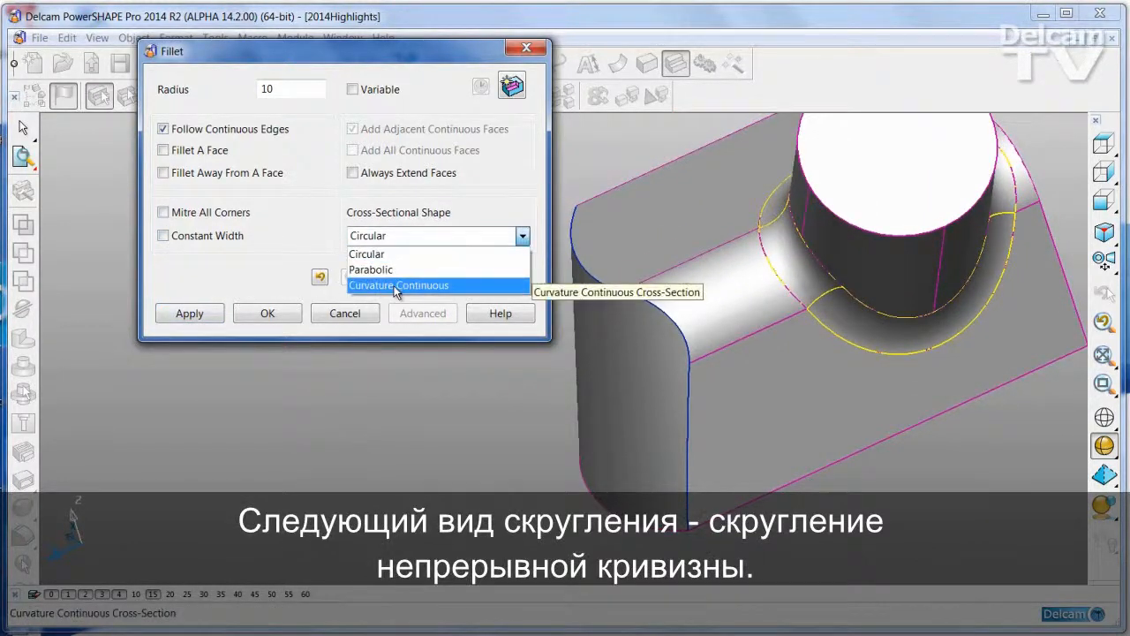
Step: Apply Curvature Continuous radius 10 fillets to the block's outer edges and finish filleting
{"action": "left_click", "coordinate": [399, 285]}
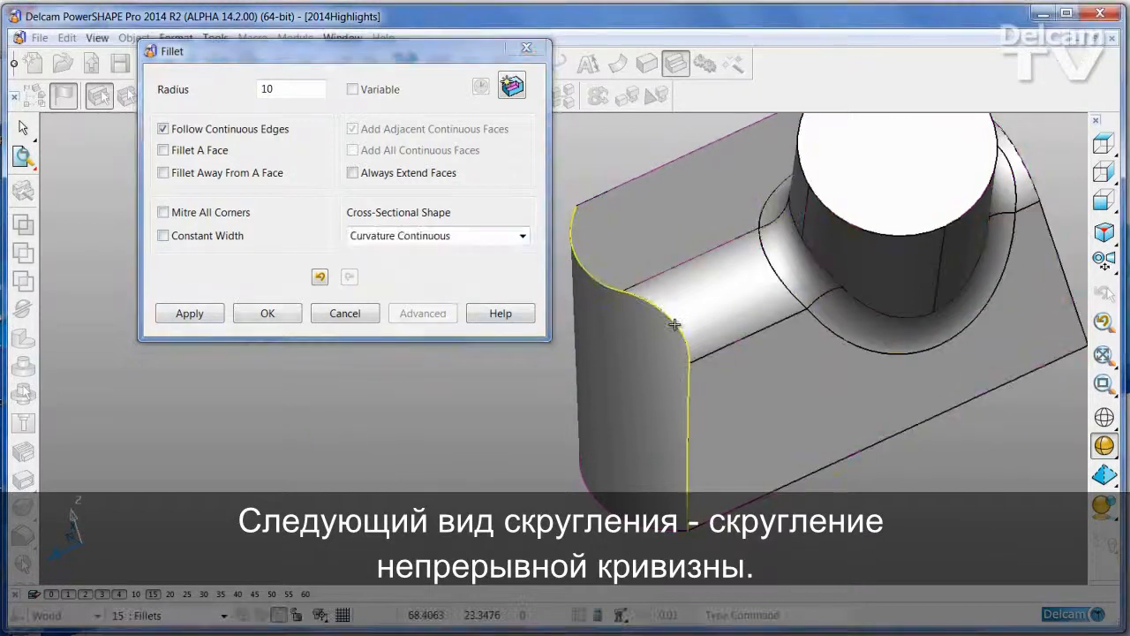
{"action": "left_click", "coordinate": [189, 312]}
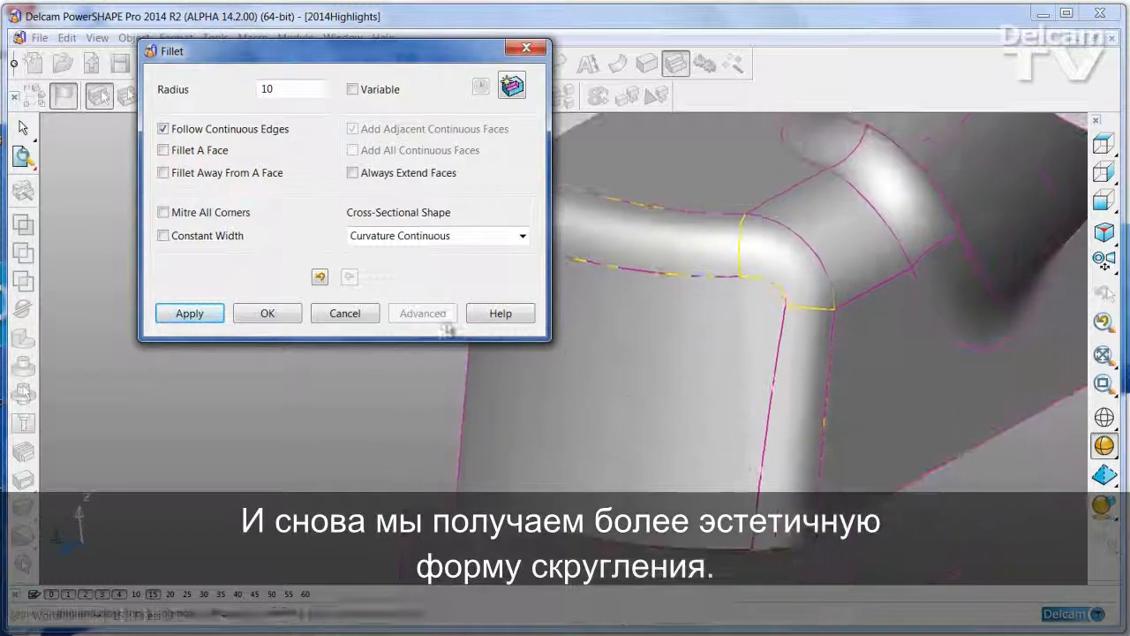
{"action": "left_click", "coordinate": [267, 313]}
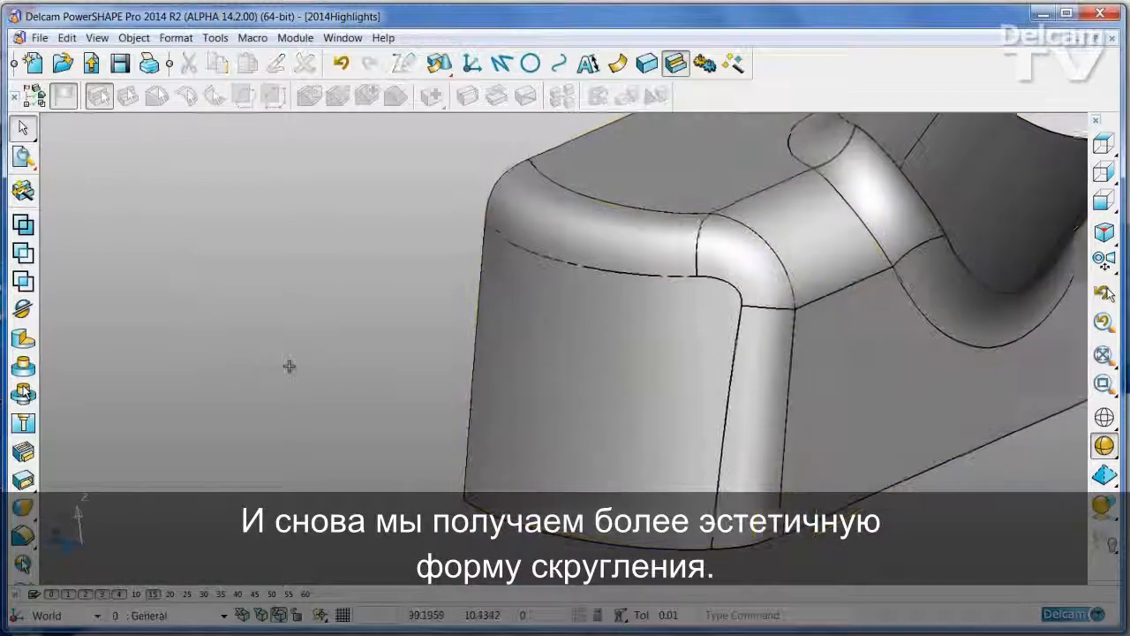